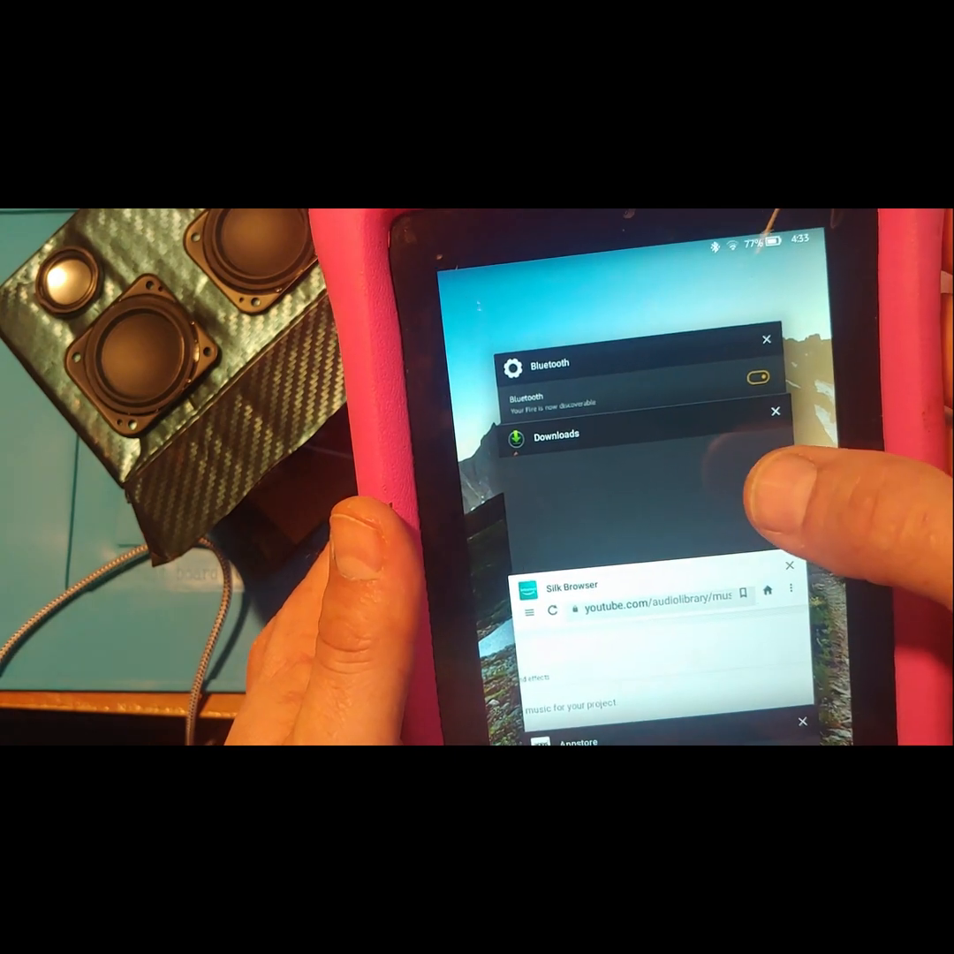
Step: Switch to the Silk Browser card in Recent Apps to reopen the Ancient.mp3 player
left_click(555, 434)
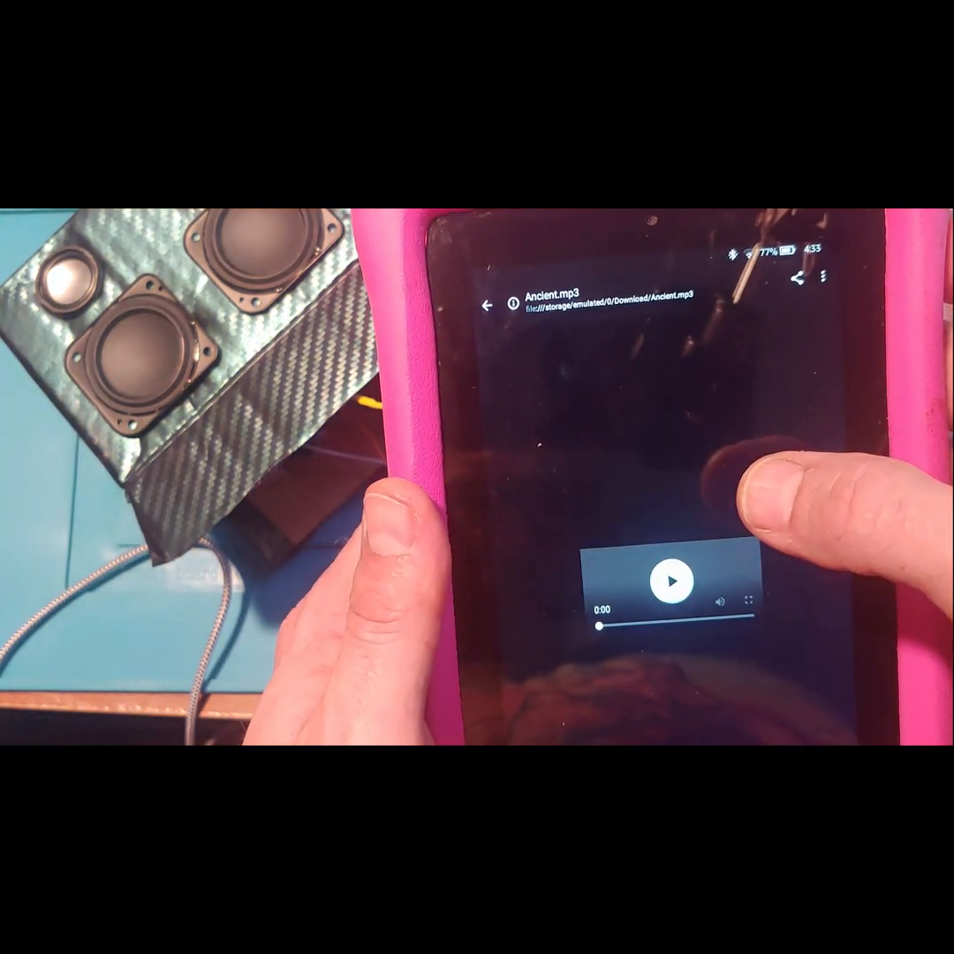